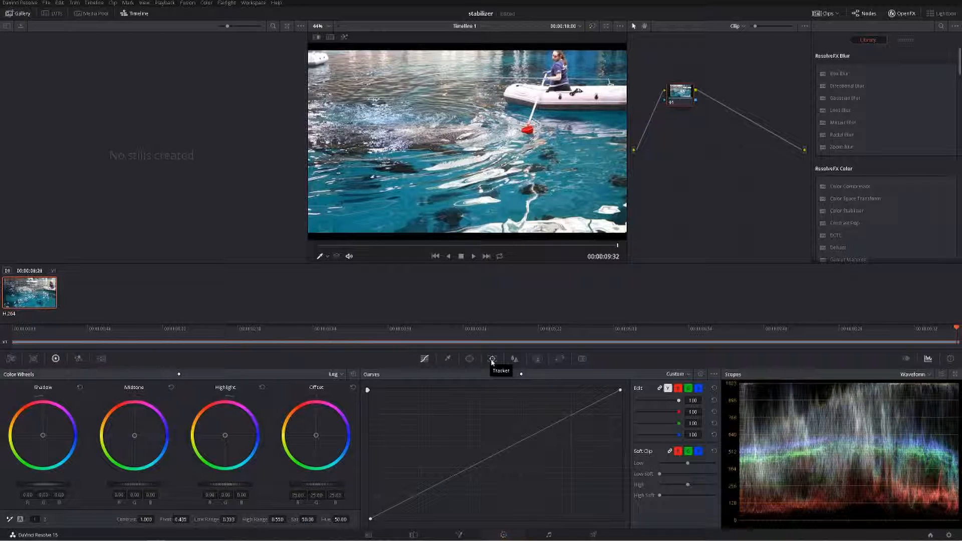
Switch the Color page Tracker palette from Cloud Tracker to Stabilizer mode for the boat clip
left_click(492, 358)
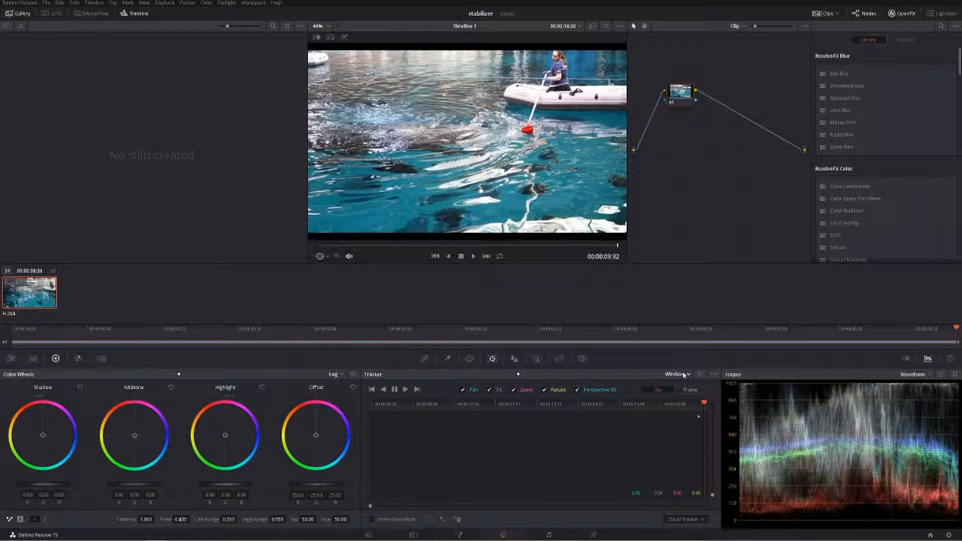
left_click(676, 374)
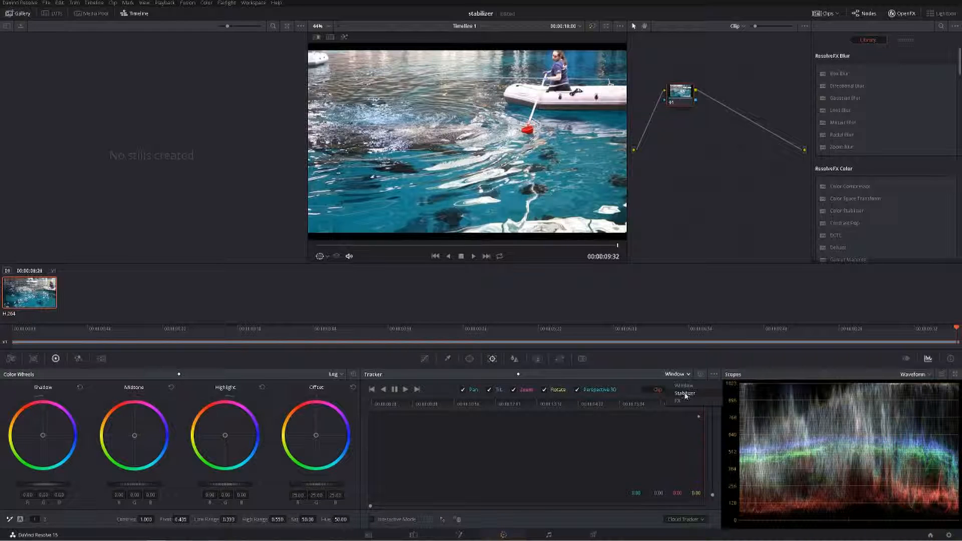
left_click(683, 393)
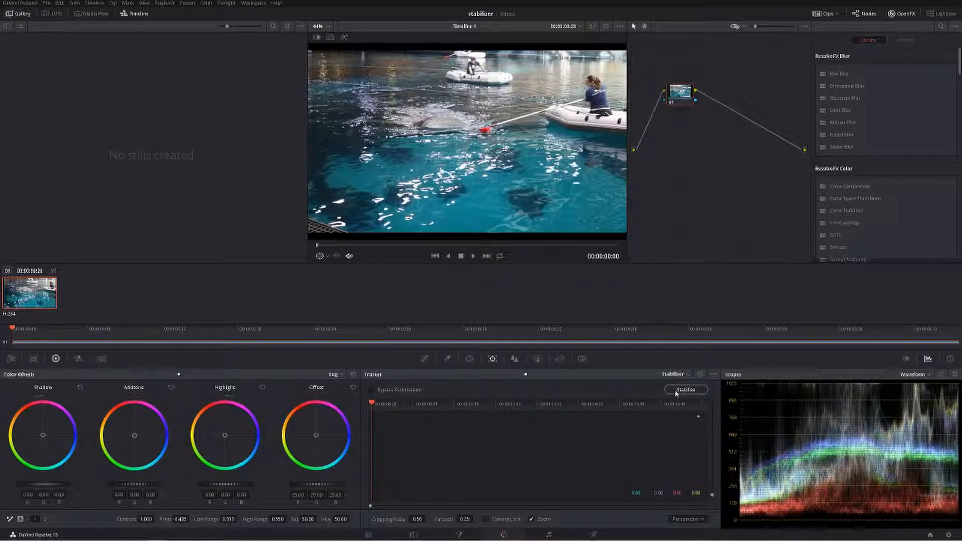
left_click(685, 389)
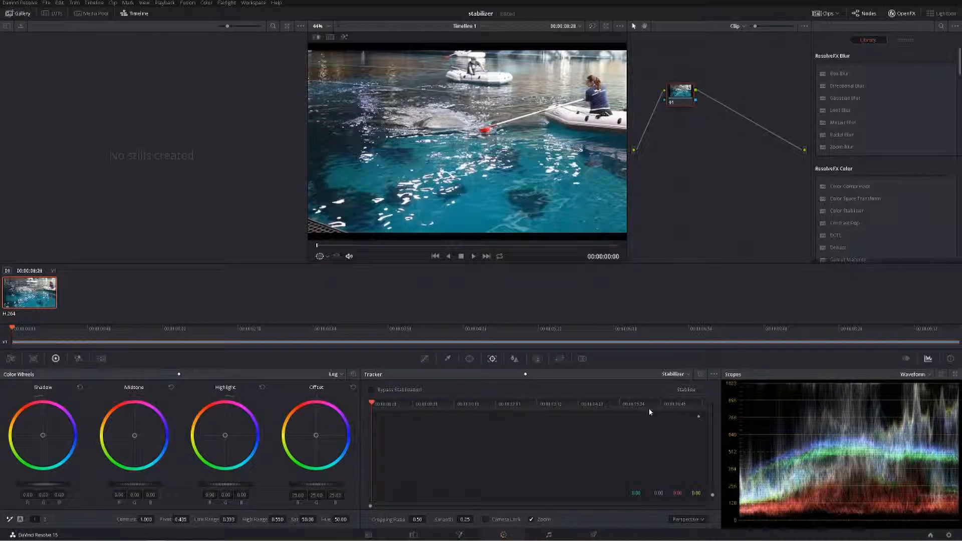
Run Stabilize on the boat clip with Zoom off and play it back to review
left_click(685, 389)
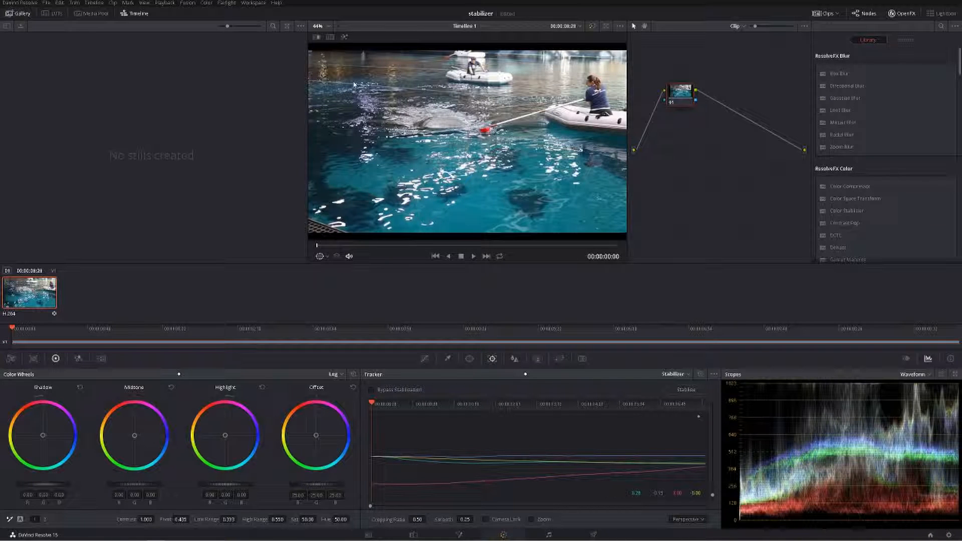
left_click(473, 256)
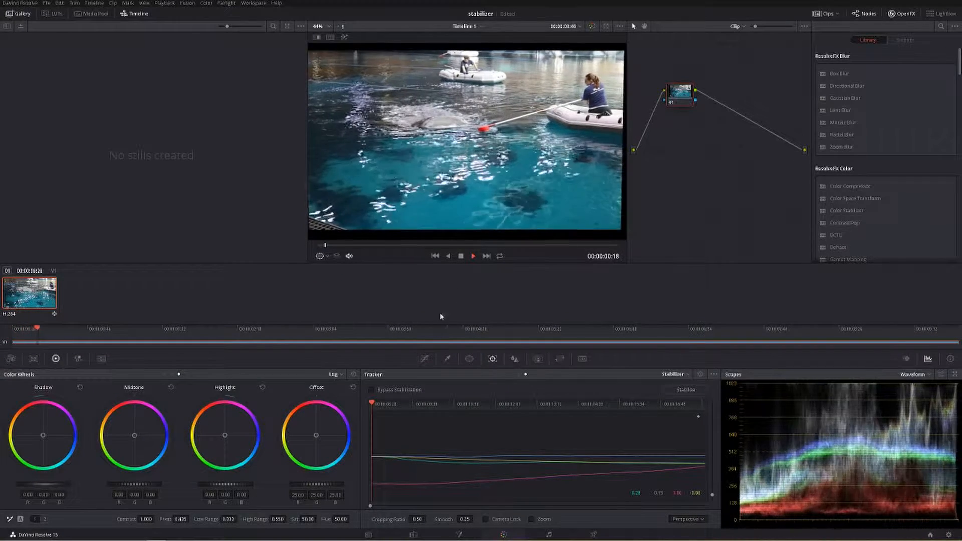